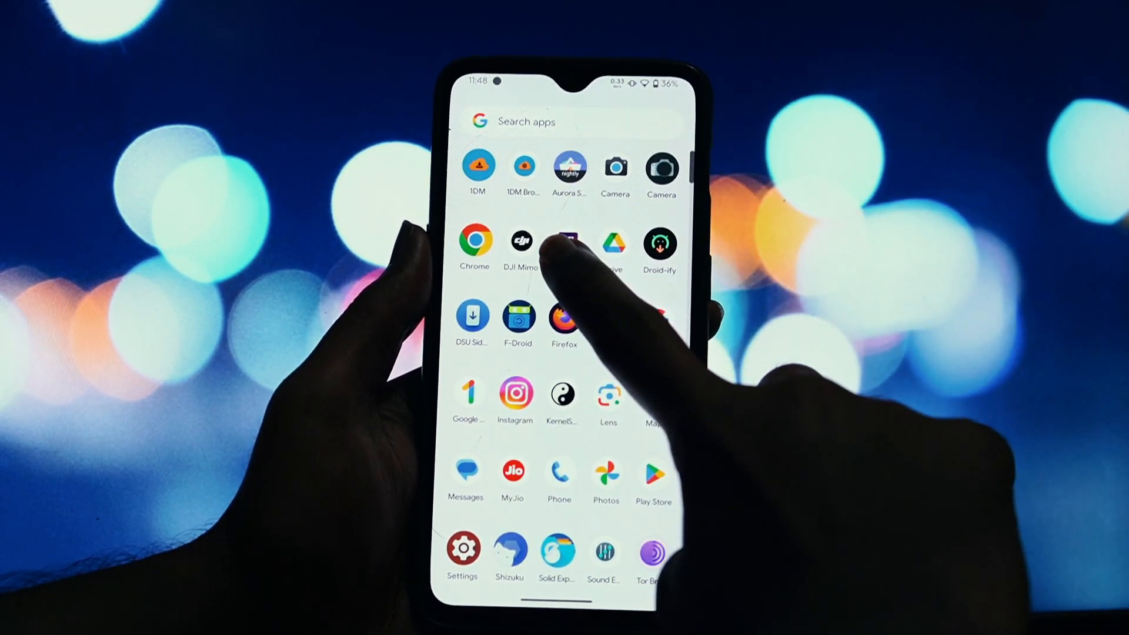
Launch Dolby Atmos from the app drawer; it reports the effect is turned off.
left_click(569, 241)
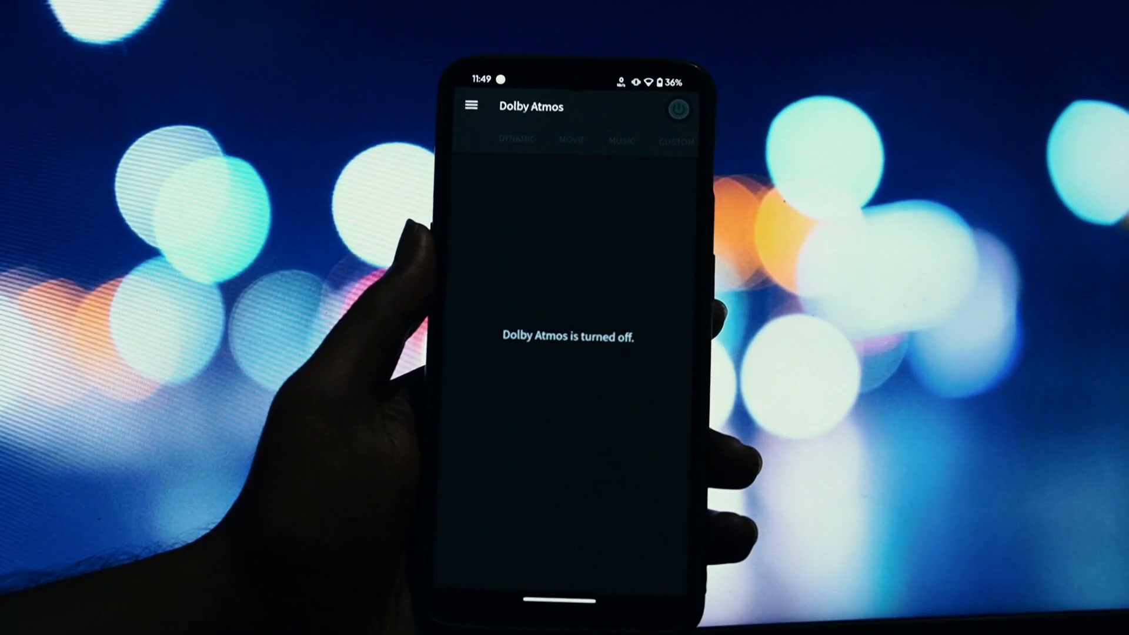
Switch Dolby Atmos on, then browse from Dynamic through Movie to the Music profile.
left_click(676, 109)
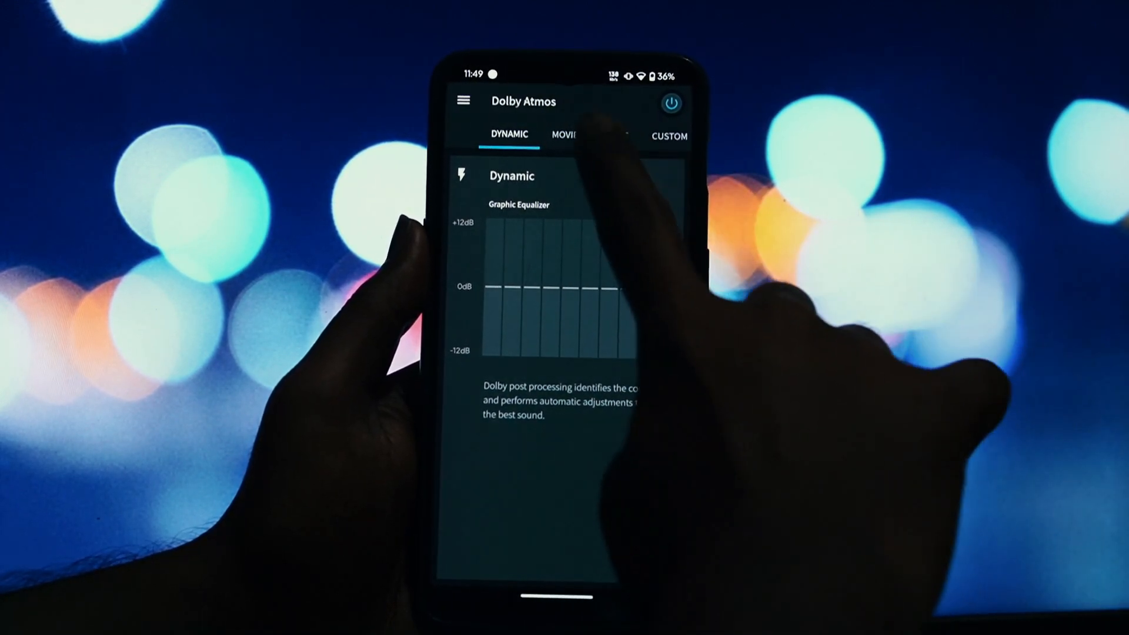
left_click(566, 136)
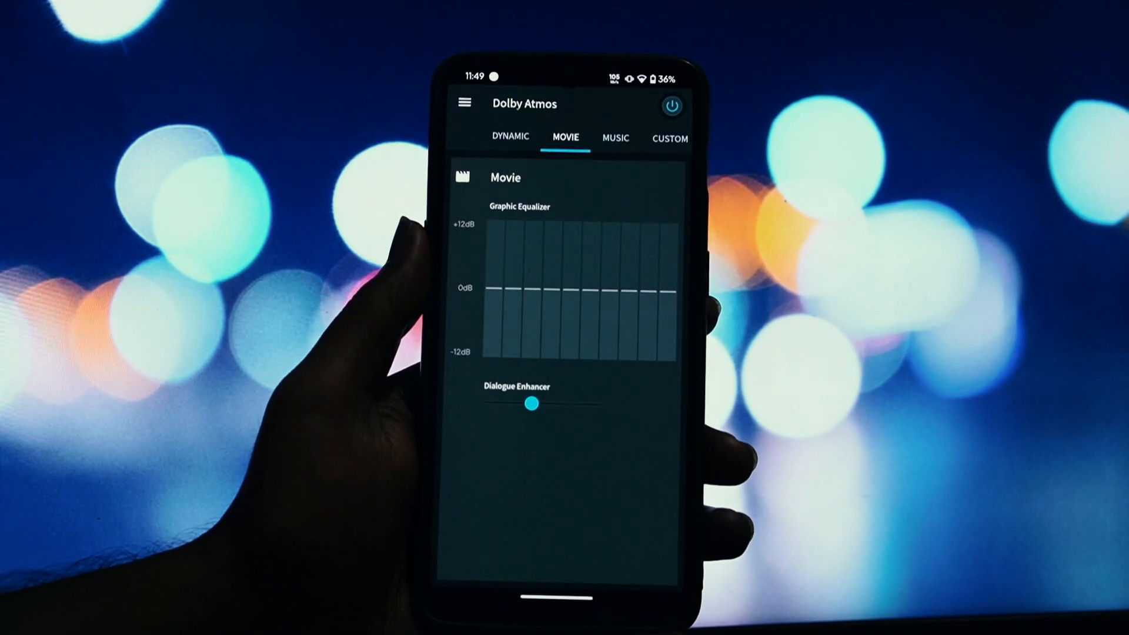
left_click(615, 137)
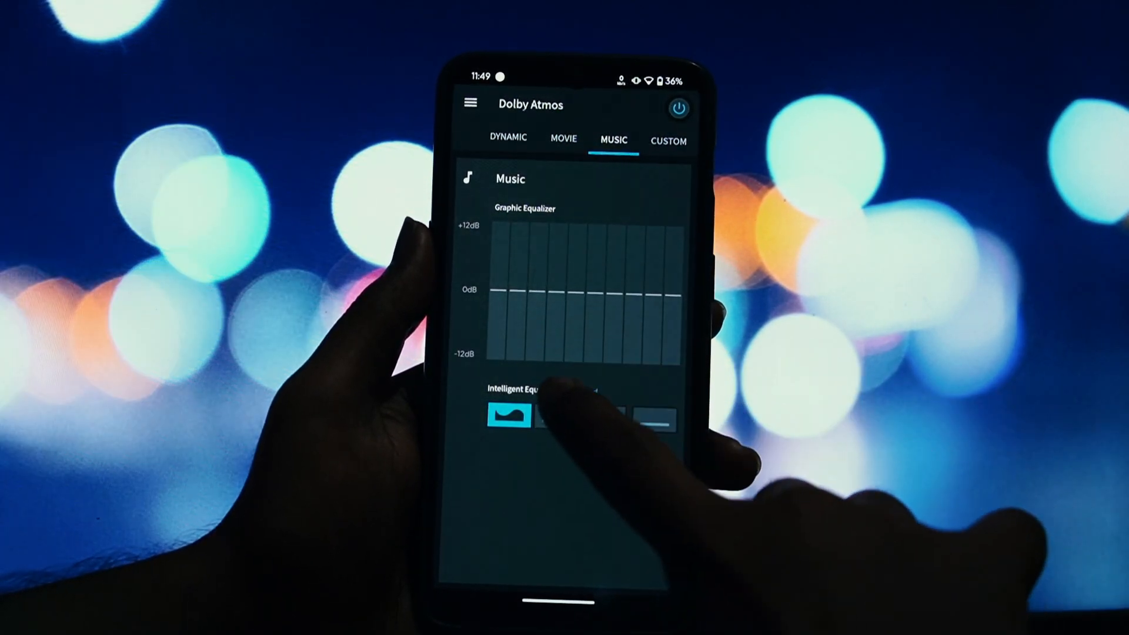
Try the Detailed and Off equalizer presets, settle on Balanced, then move to Custom.
left_click(604, 421)
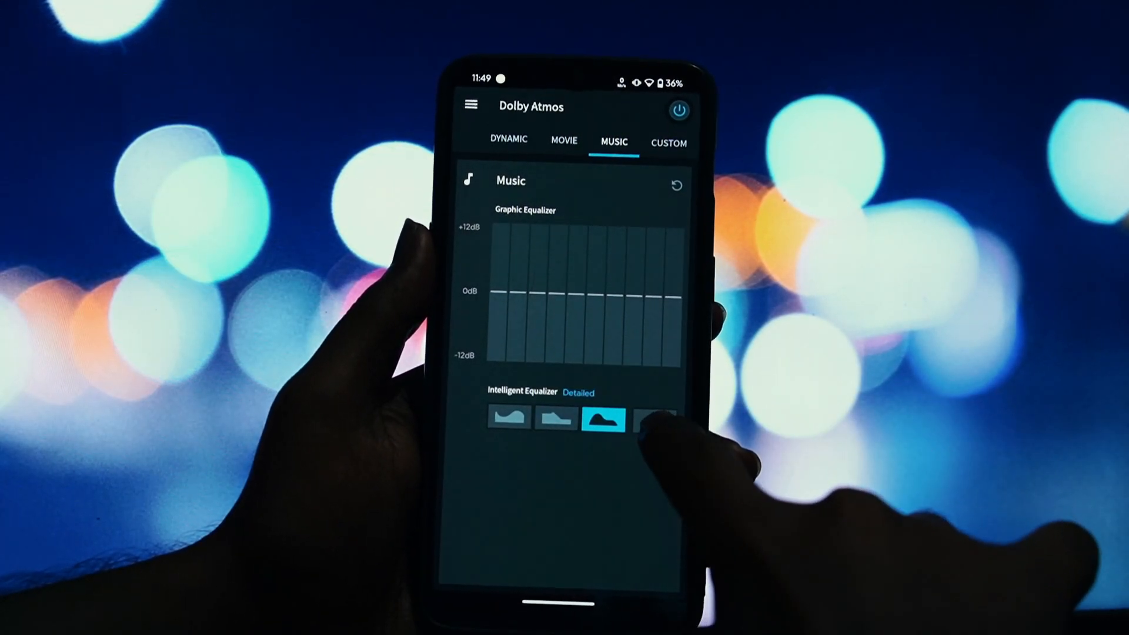
left_click(655, 420)
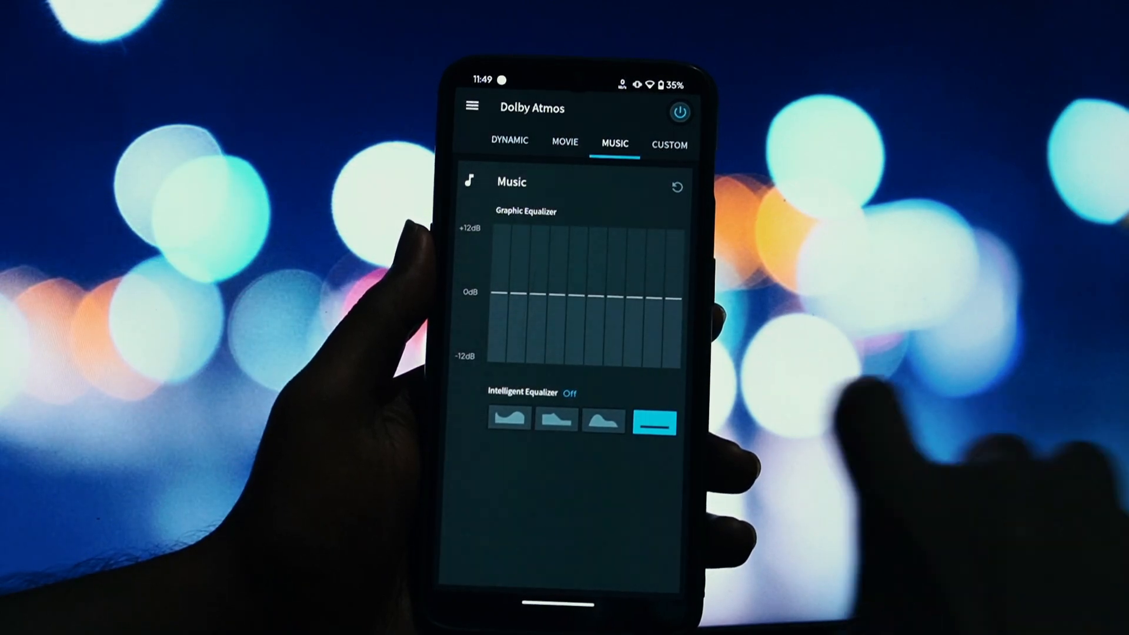
left_click(509, 419)
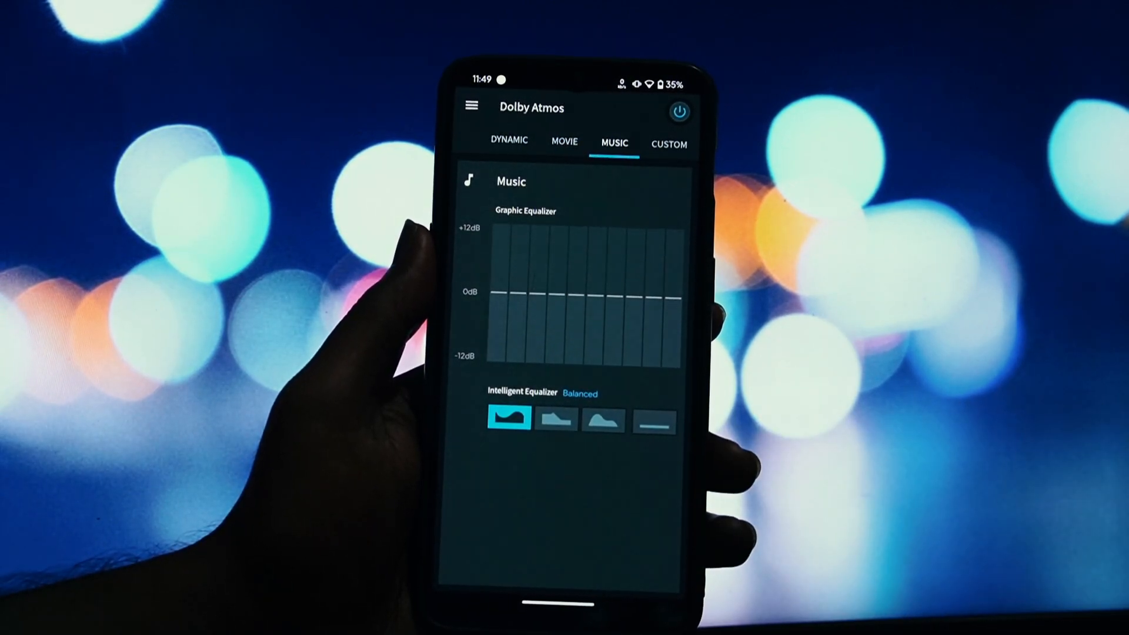
left_click(665, 141)
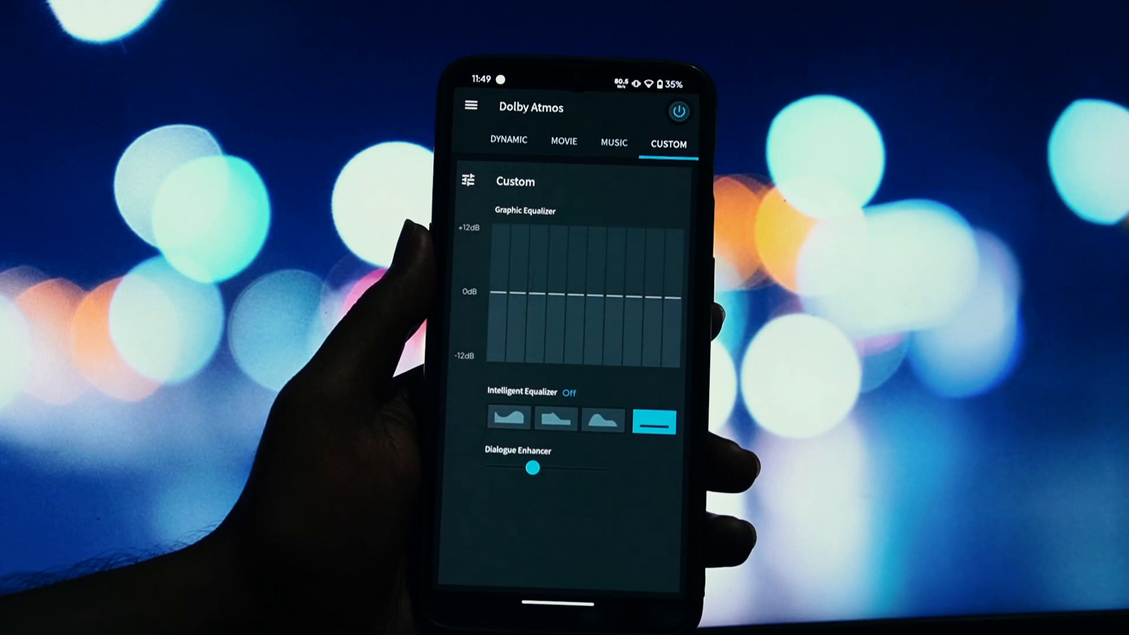
Return from Custom to the Dynamic profile, which adjusts sound automatically to content.
left_click(470, 104)
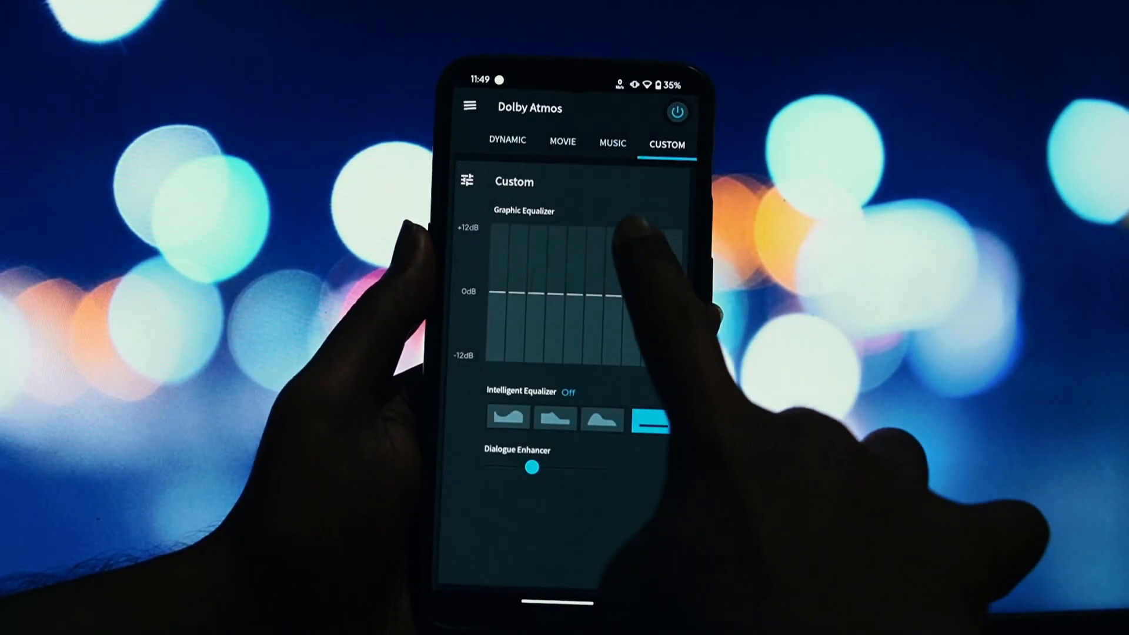
left_click(508, 140)
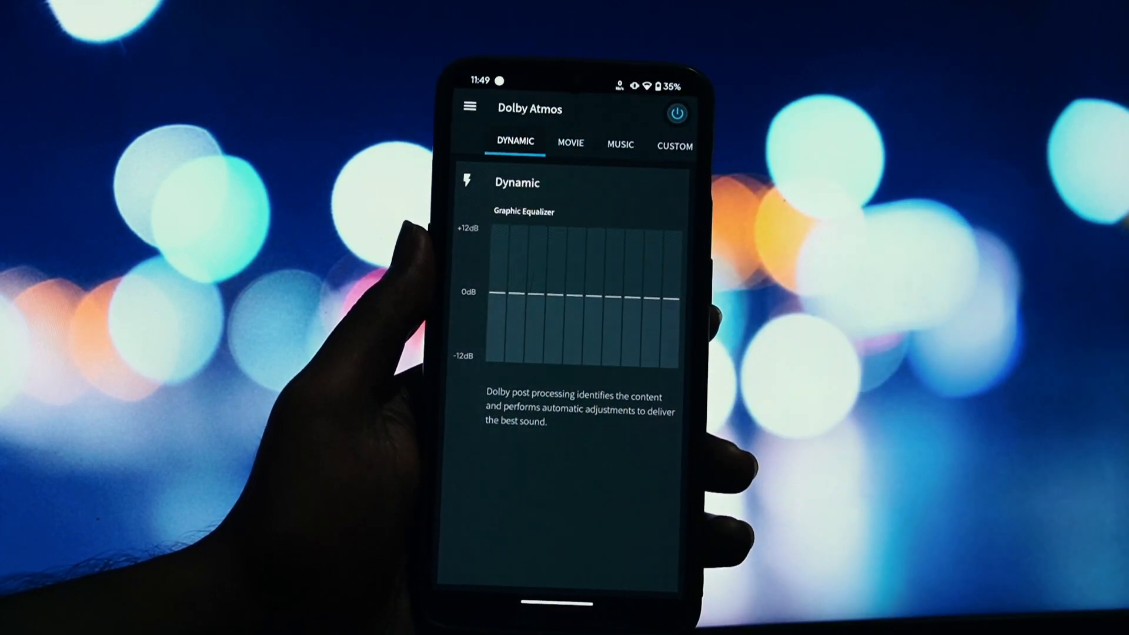